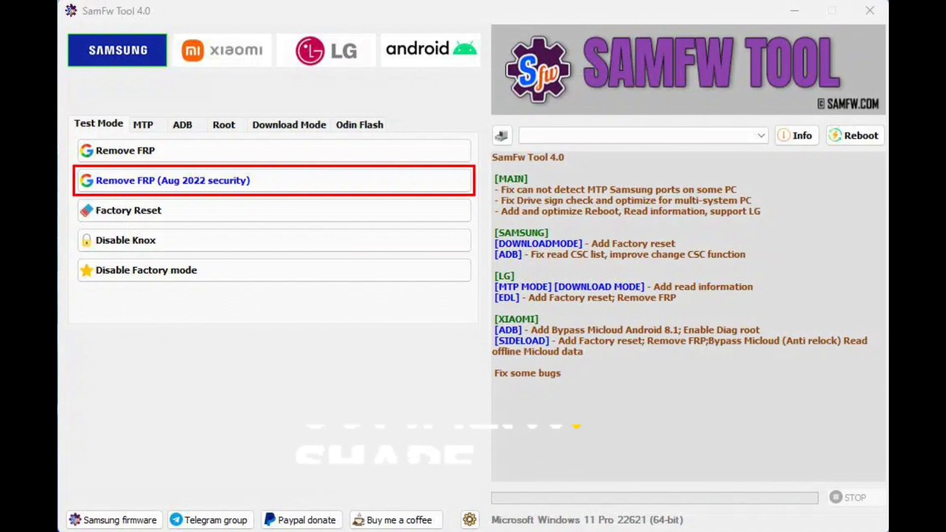
- Run Remove FRP (Aug 2022 security) so ADB exploits are sent and USB debugging is requested
left_click(172, 180)
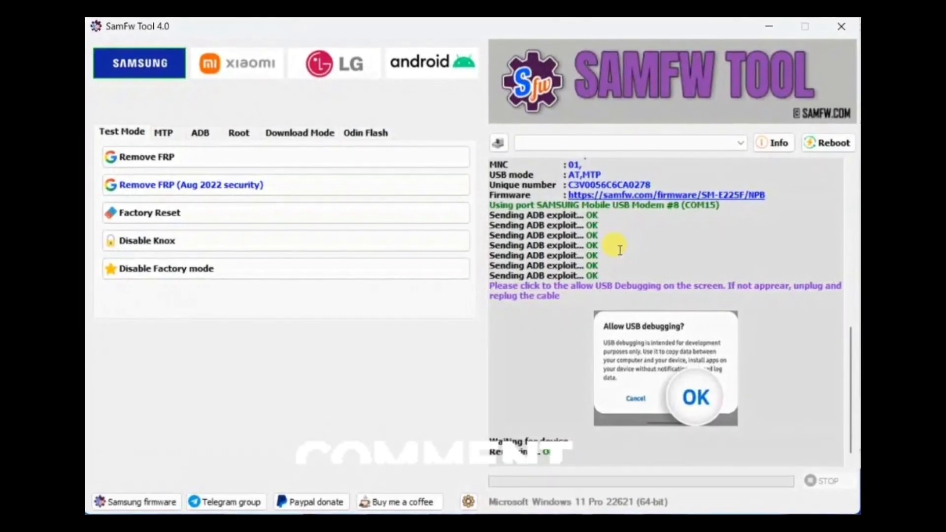